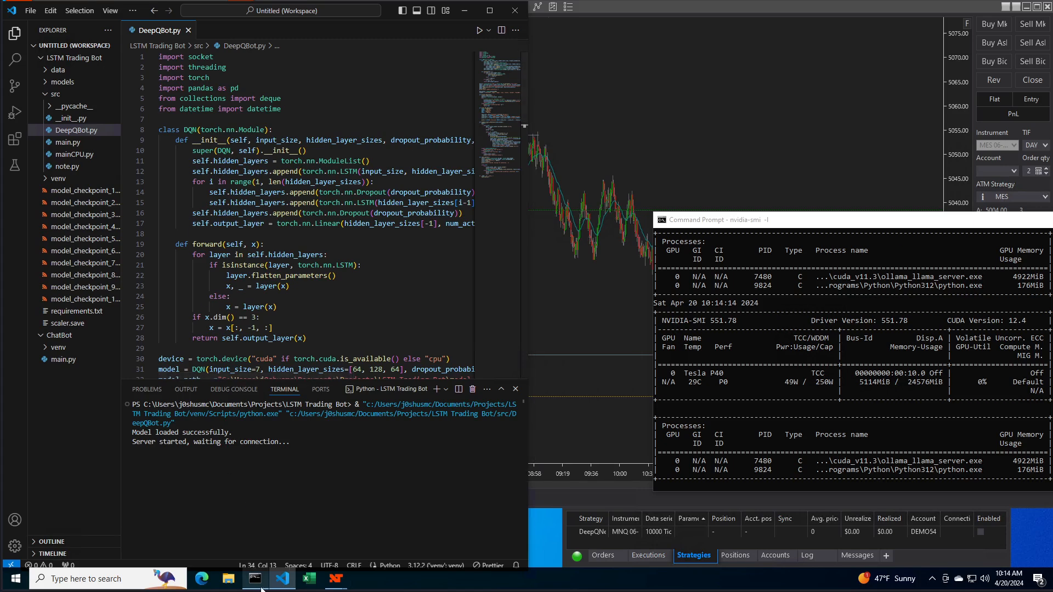
Open a new Command Prompt window from the taskbar icon's jump list.
right_click(254, 579)
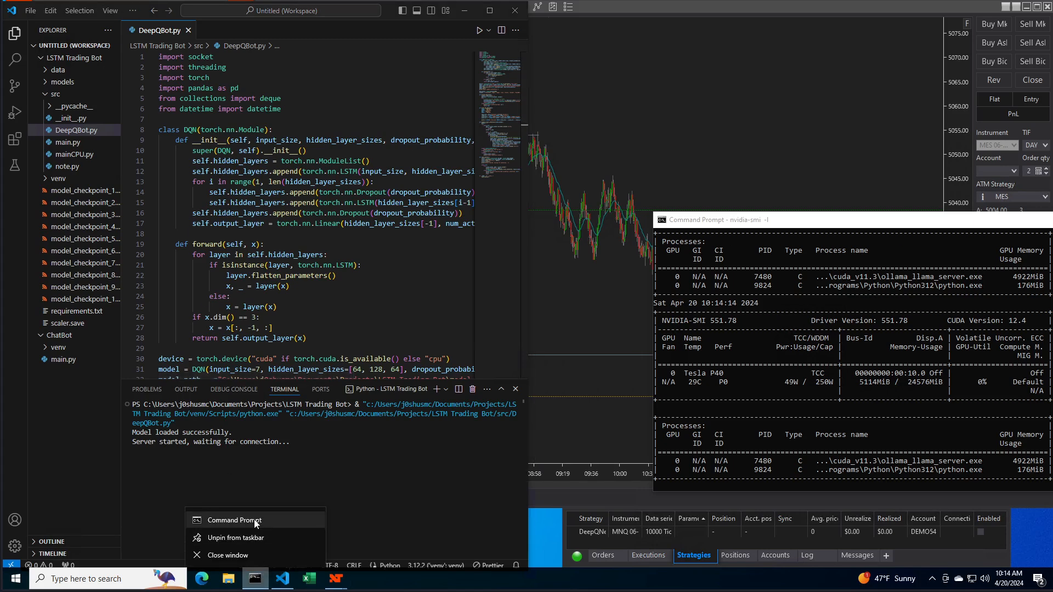
left_click(234, 520)
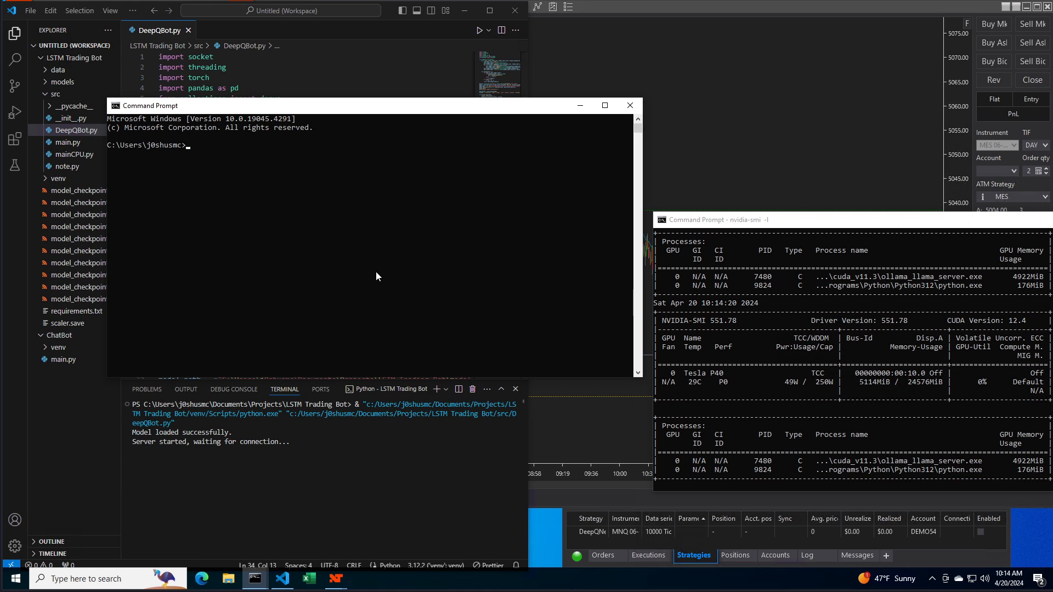
mouse_move(198, 140)
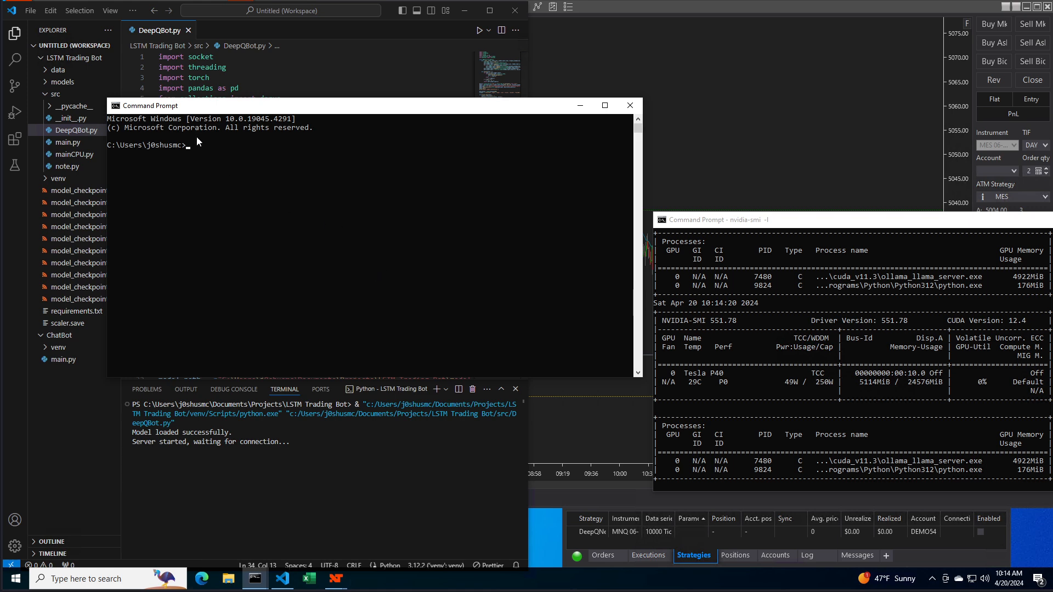
Start 'ollama run llama3' and say hello to the model.
left_click(213, 146)
type("ollama r")
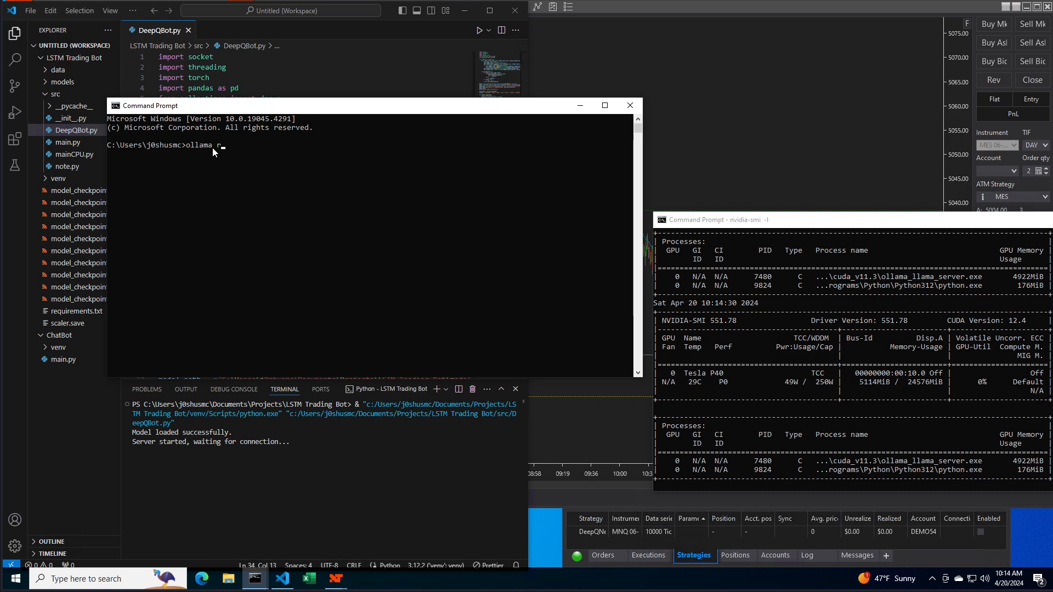
type("un")
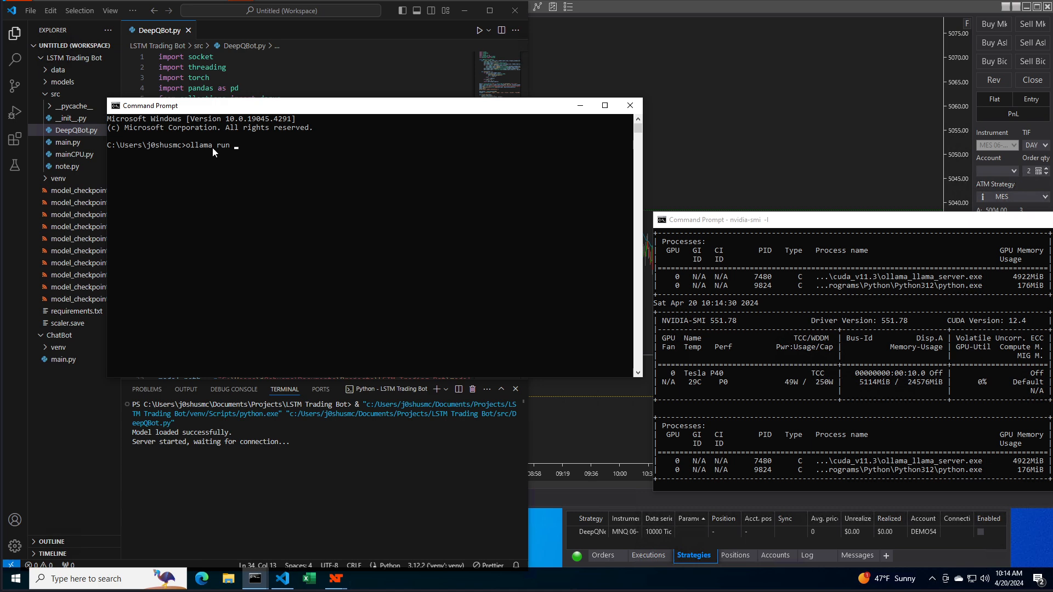
type("llama")
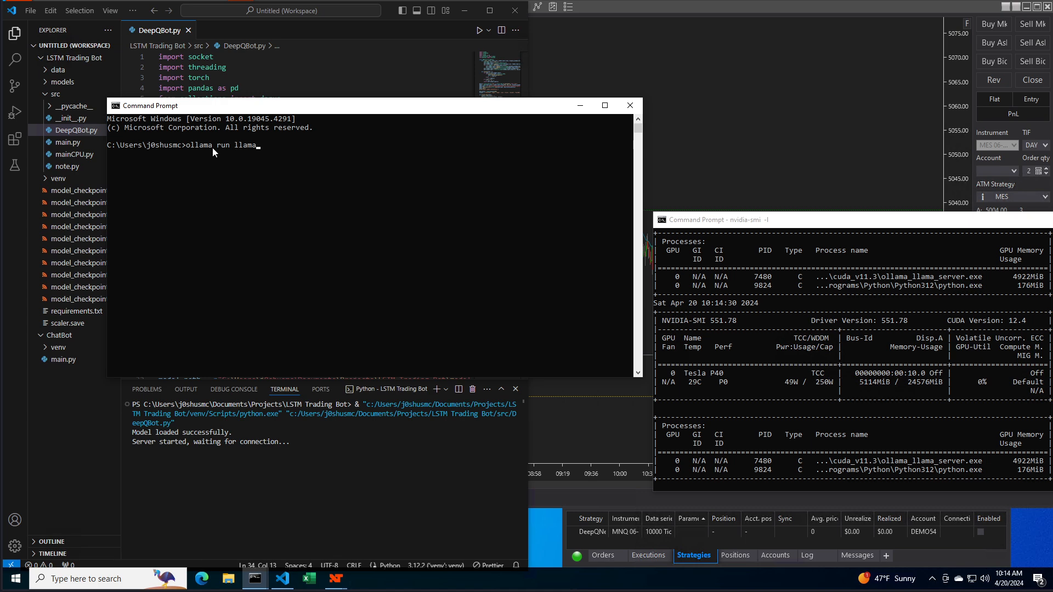
key("Return")
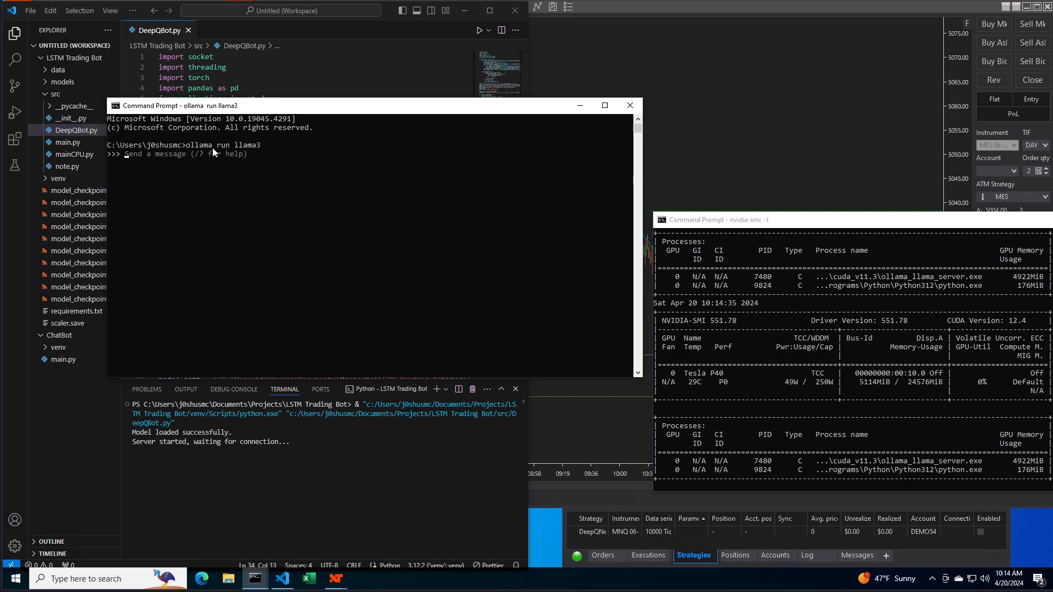
type("hellow")
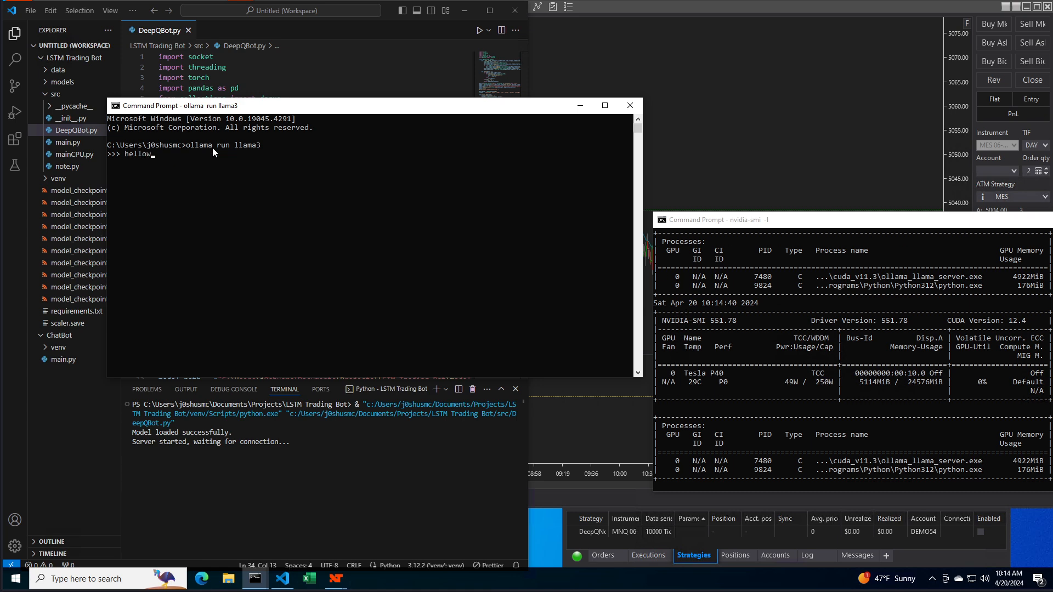
key("Return")
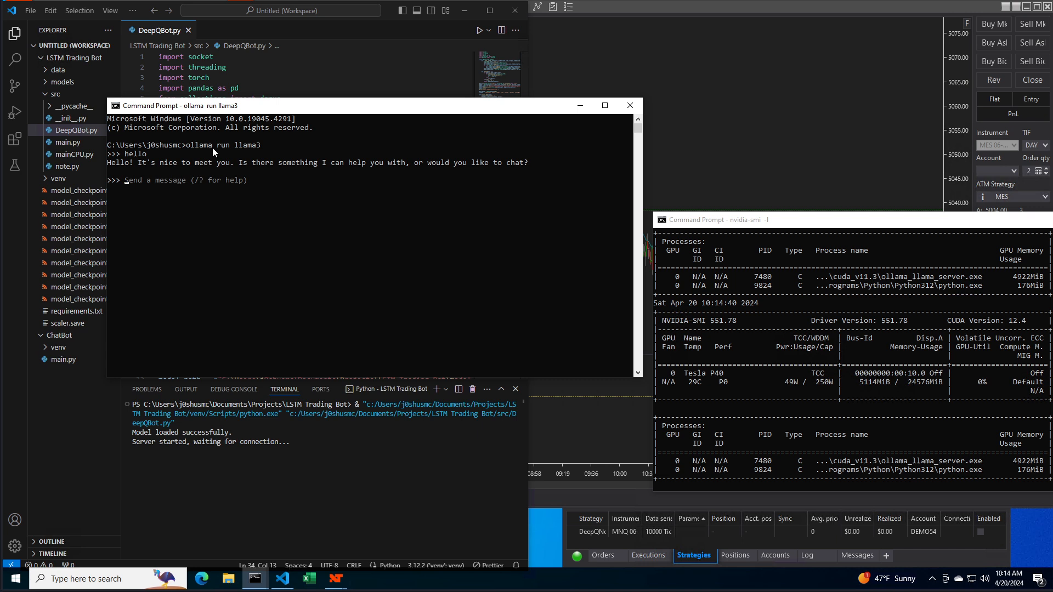
Ask llama3 'whats 2 +2', then ask it to sum up how to bake a cake.
type("whats 2")
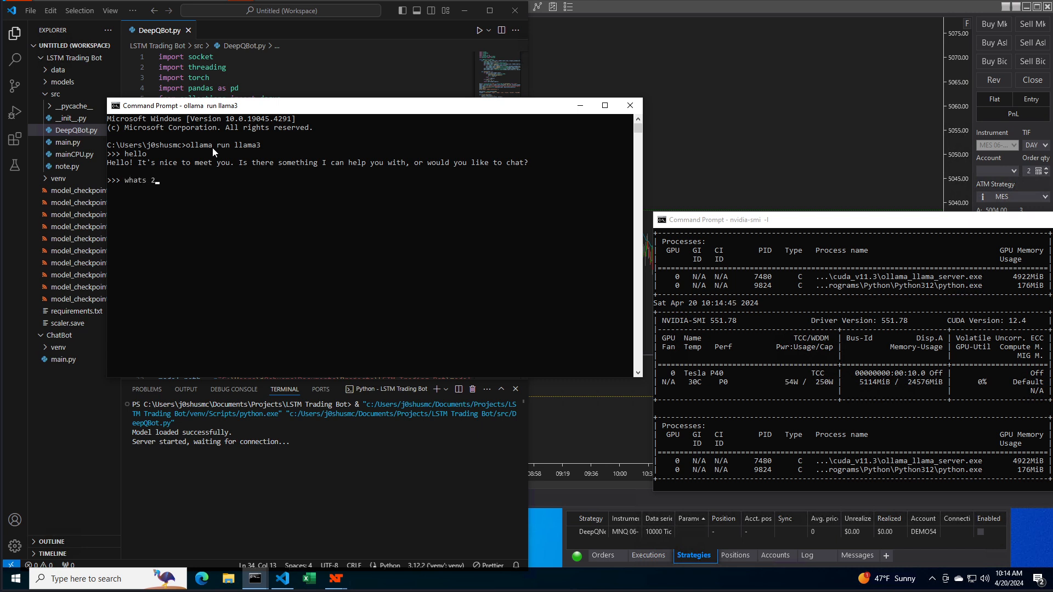
key("Return")
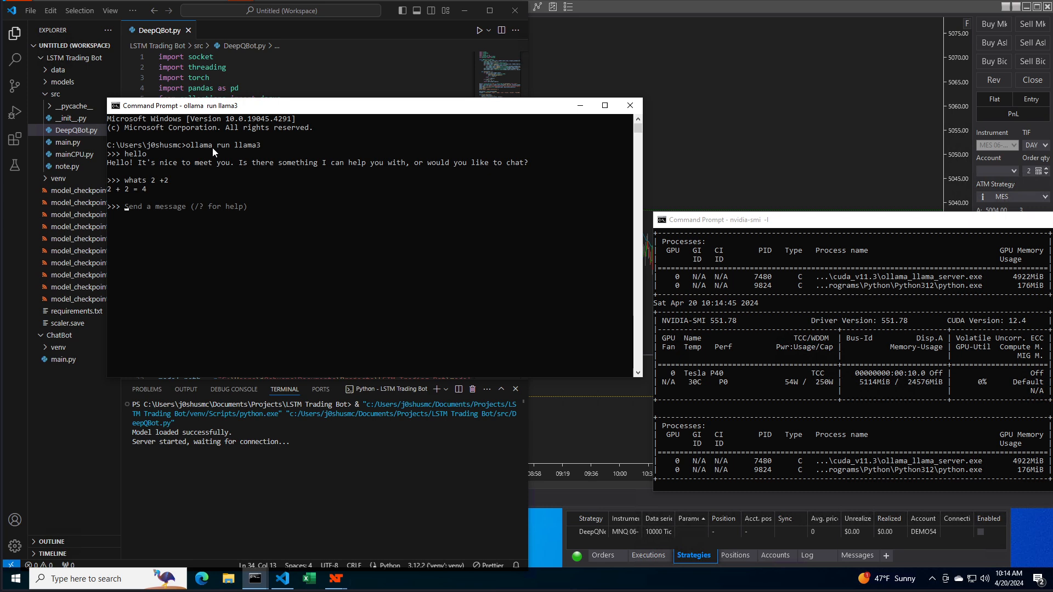
type("c")
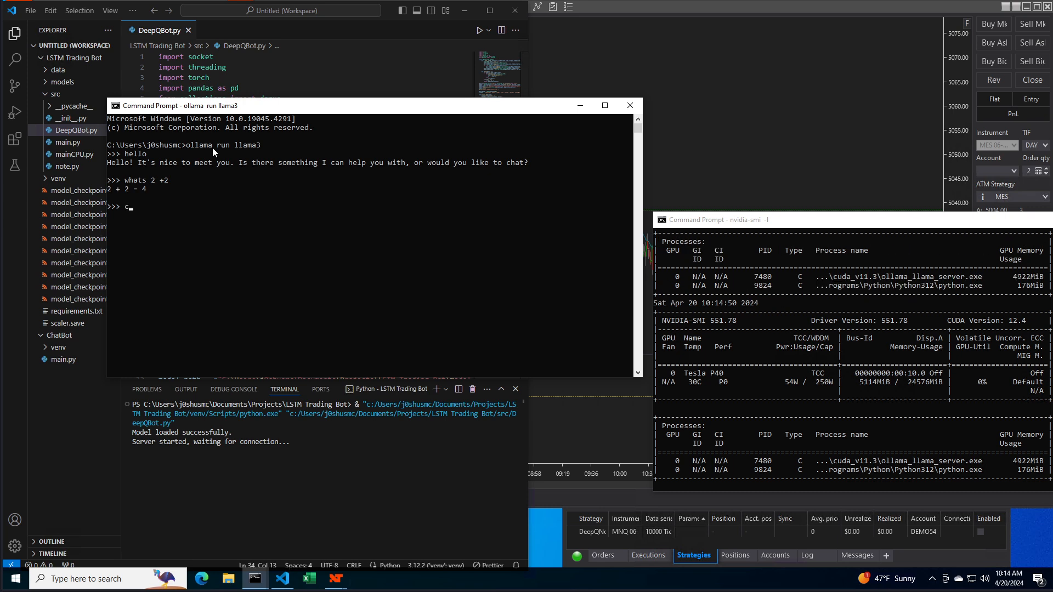
type("can you sum up")
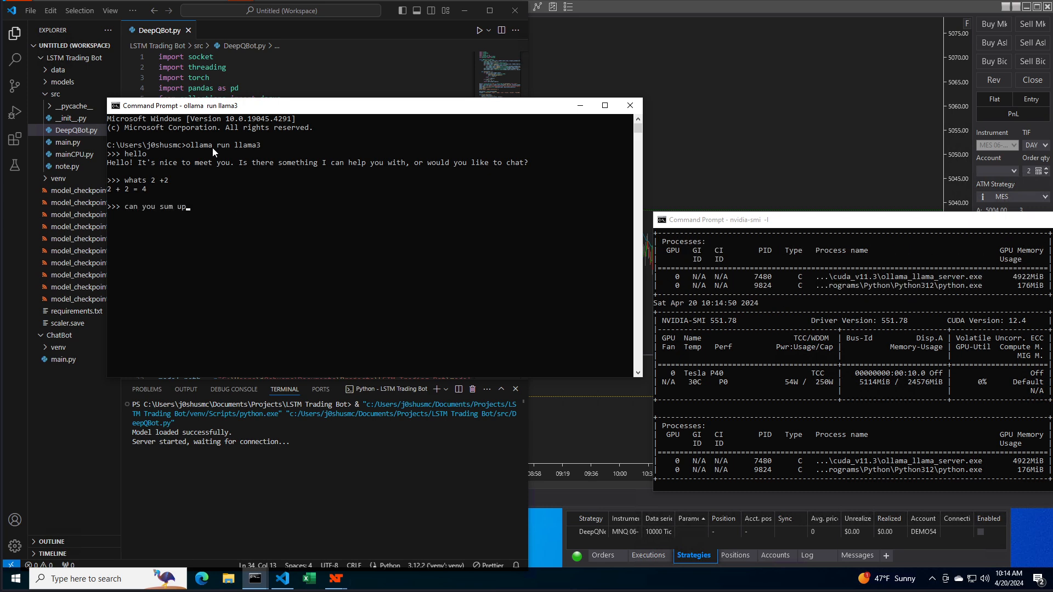
type("how to back")
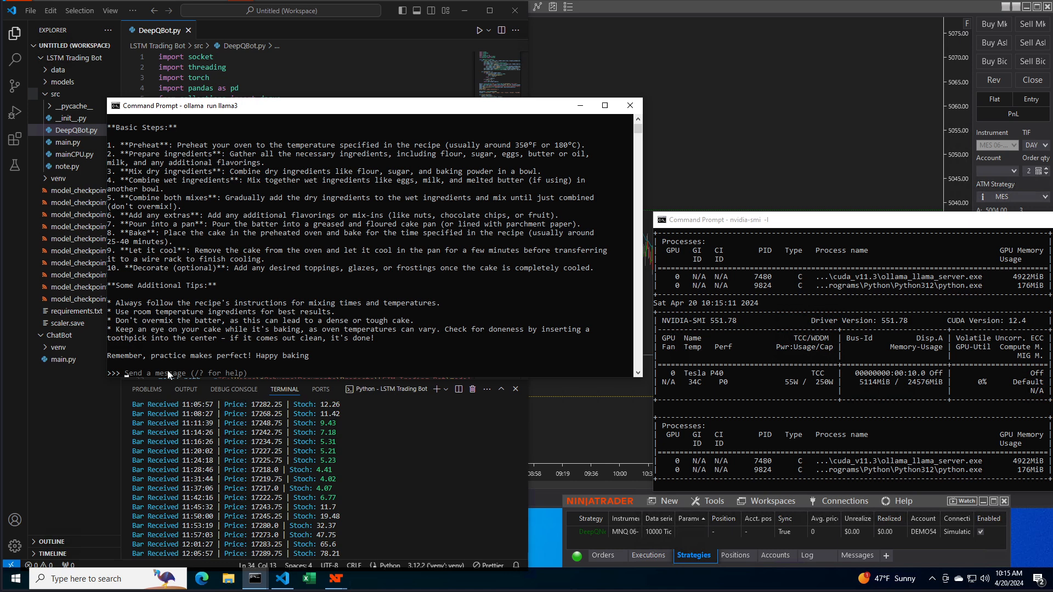
Type a question about recreating first-person-view drone flights from recorded stick inputs.
type("I fly")
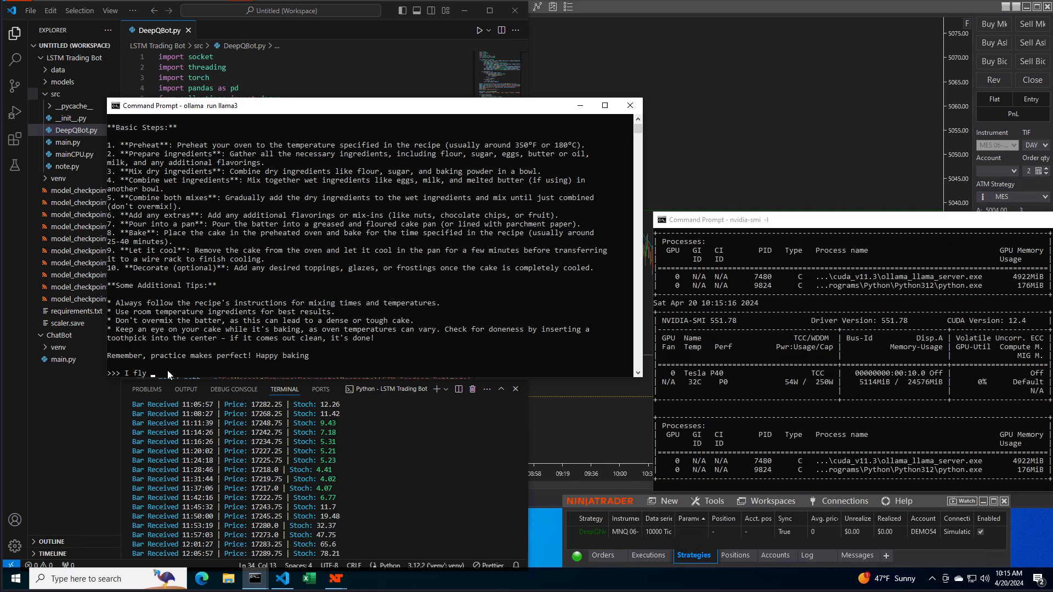
type("first person view")
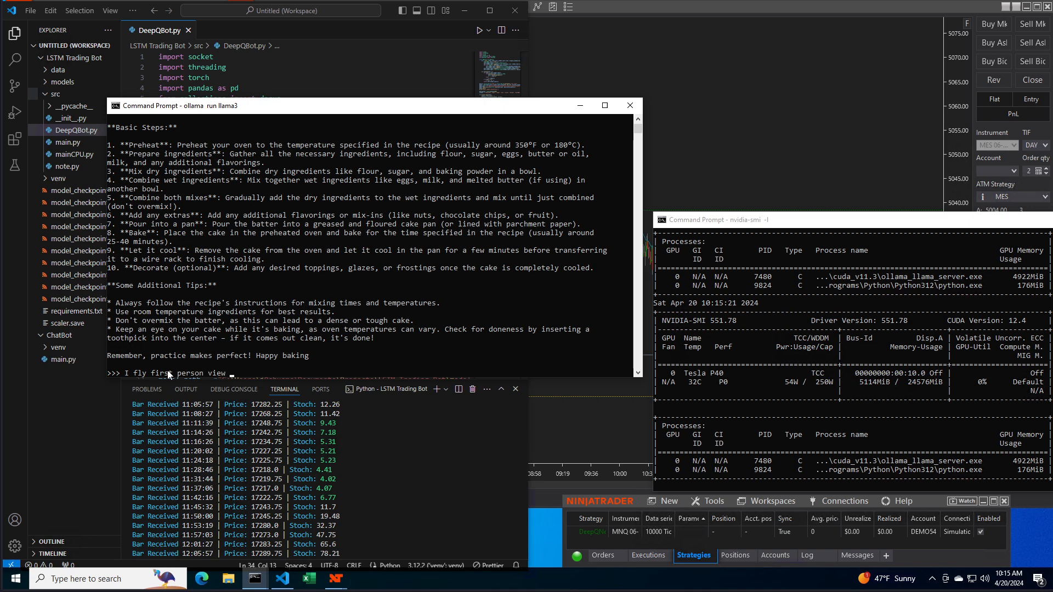
type("drones.")
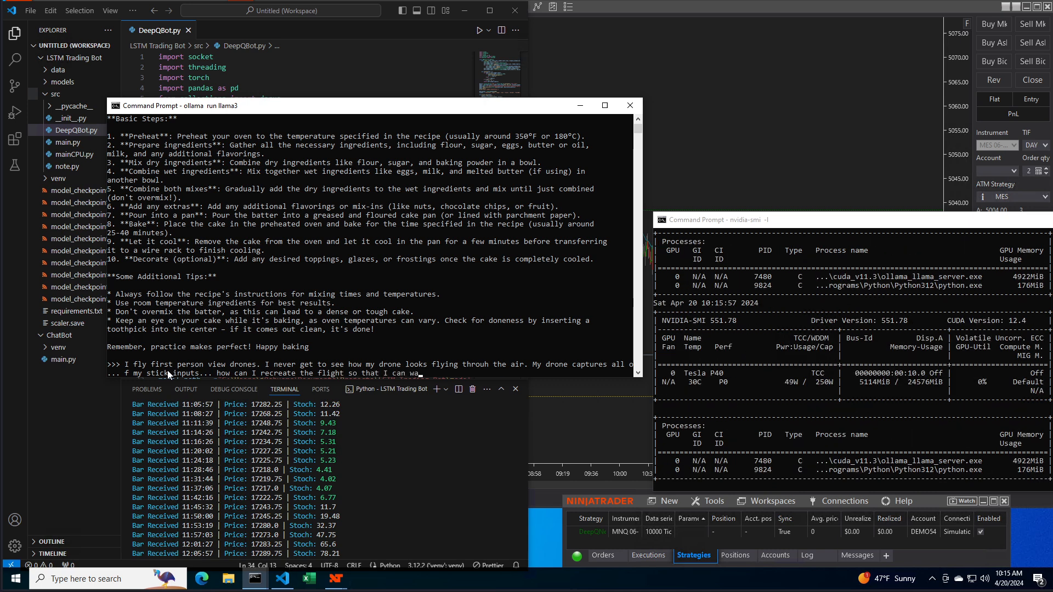
Scroll through llama3's answer on video-editing and simulator methods until the prompt returns.
scroll("down", 3)
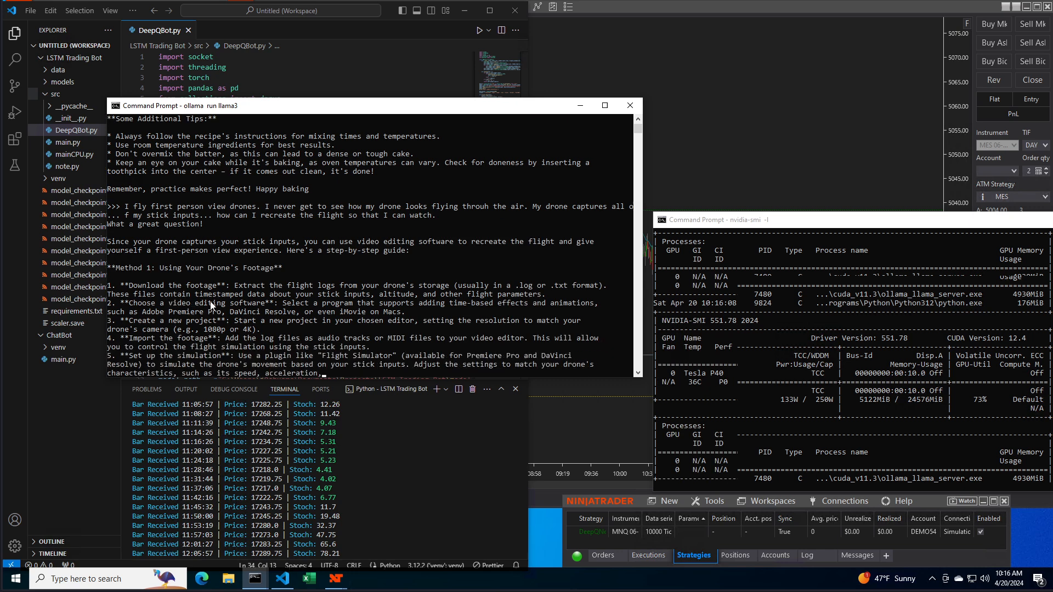
scroll("down", 3)
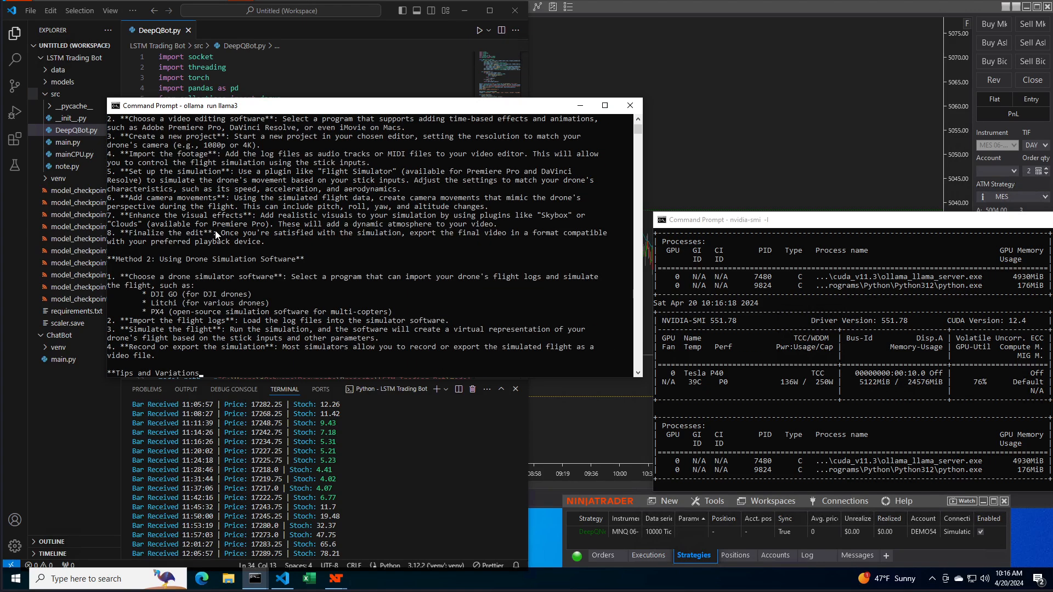
scroll("down", 3)
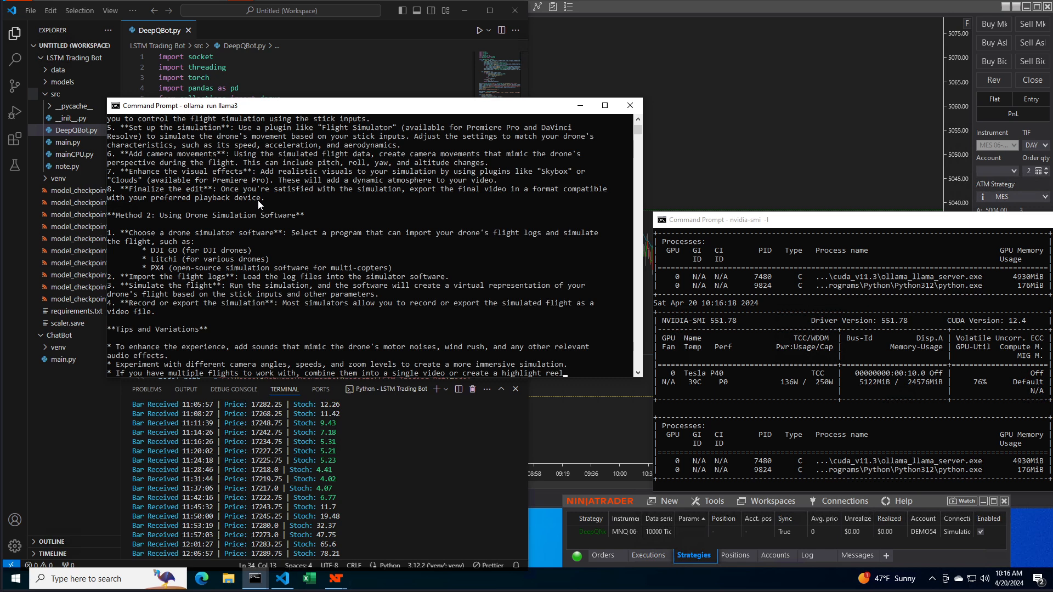
scroll("down", 3)
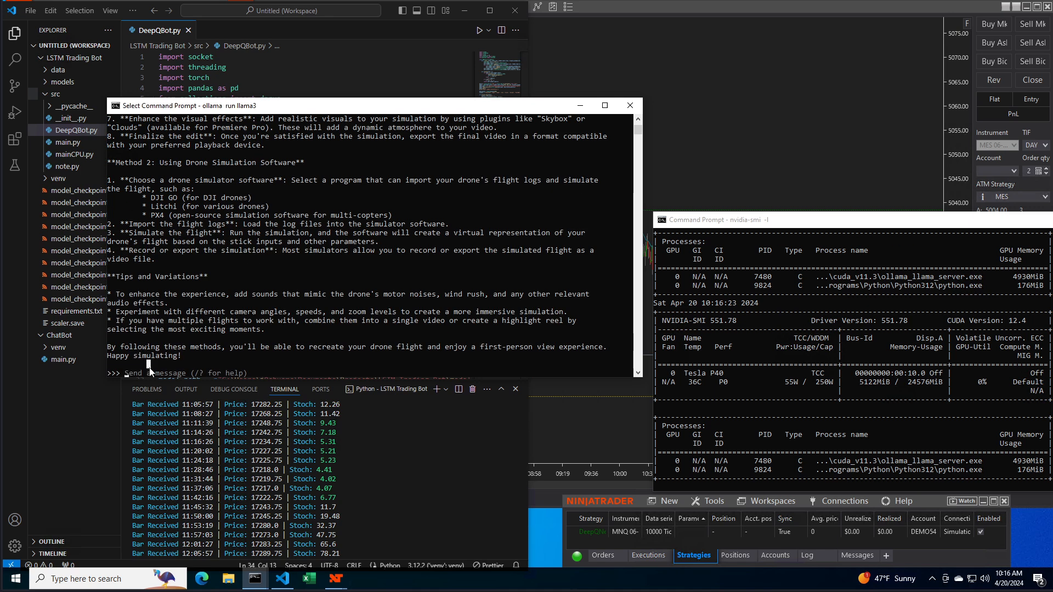
Ask llama3 how Python can use the drone's blackbox logs to recreate its flight.
type("my")
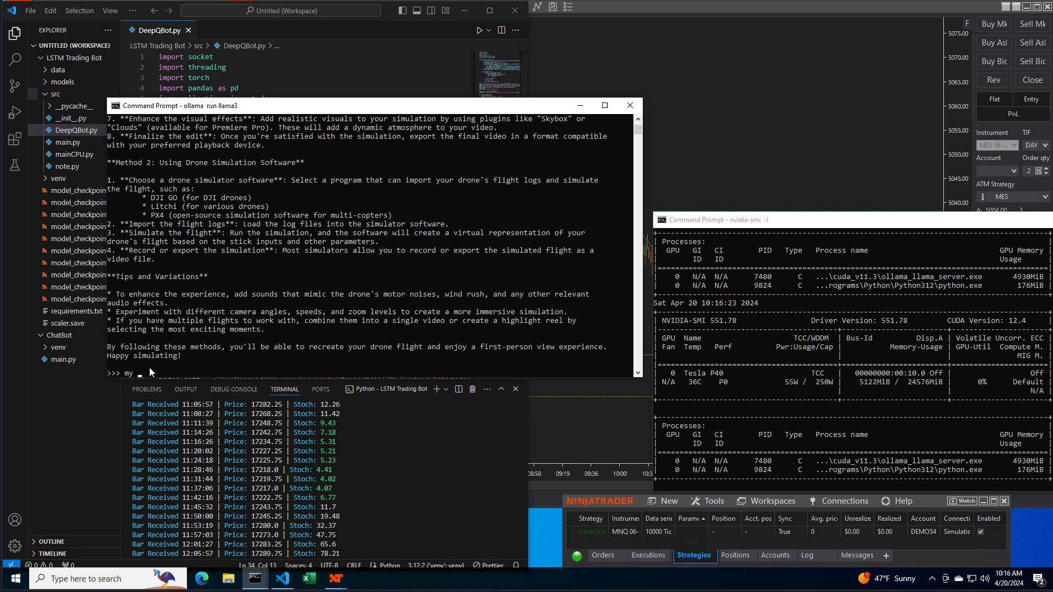
type("drone captures the")
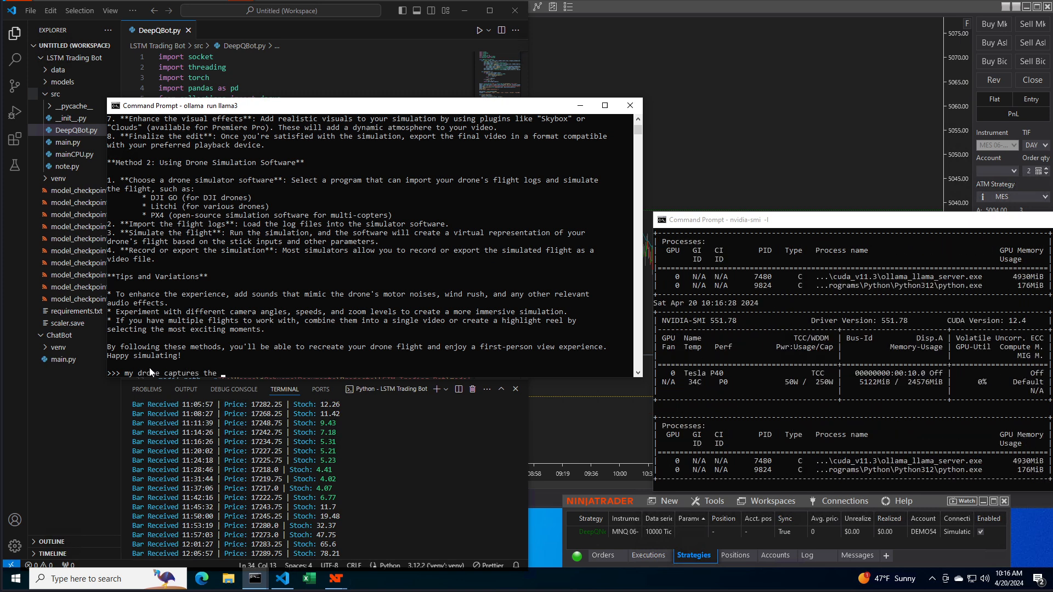
type("blackbox data logs")
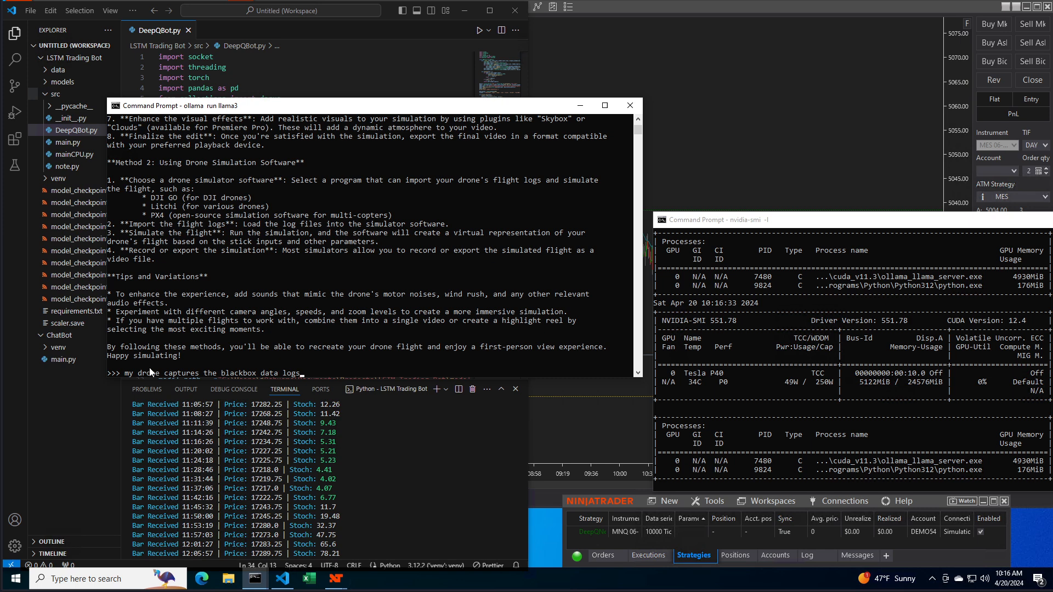
type(", I would l")
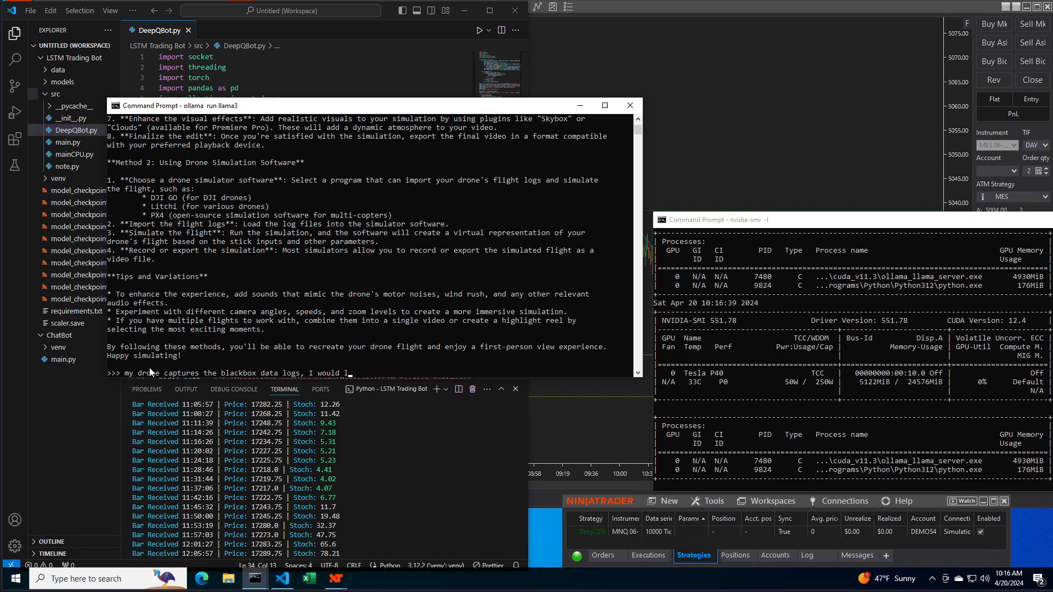
type("ike to use this a")
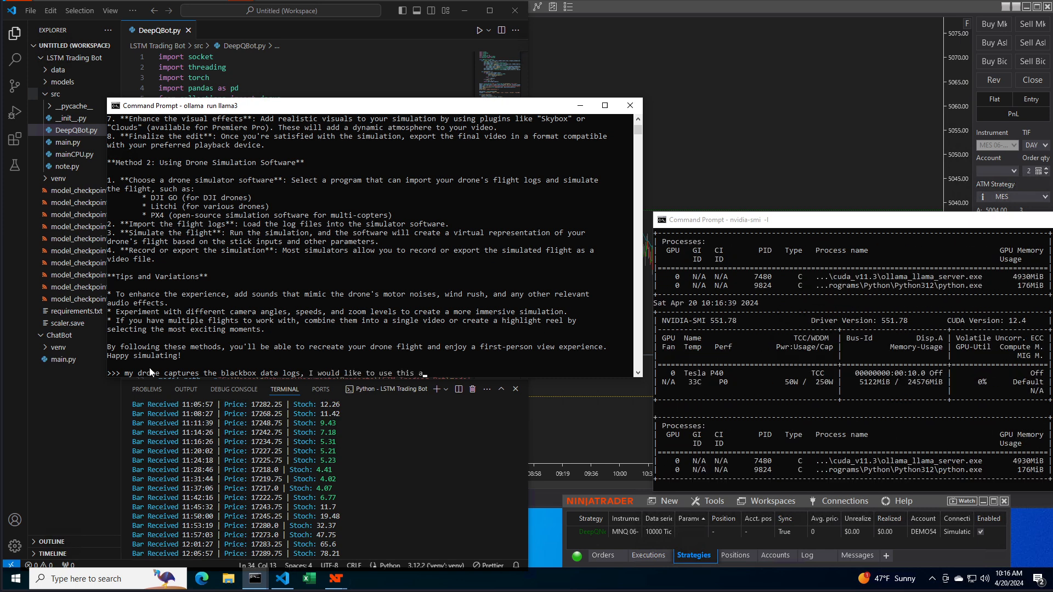
type("ny python")
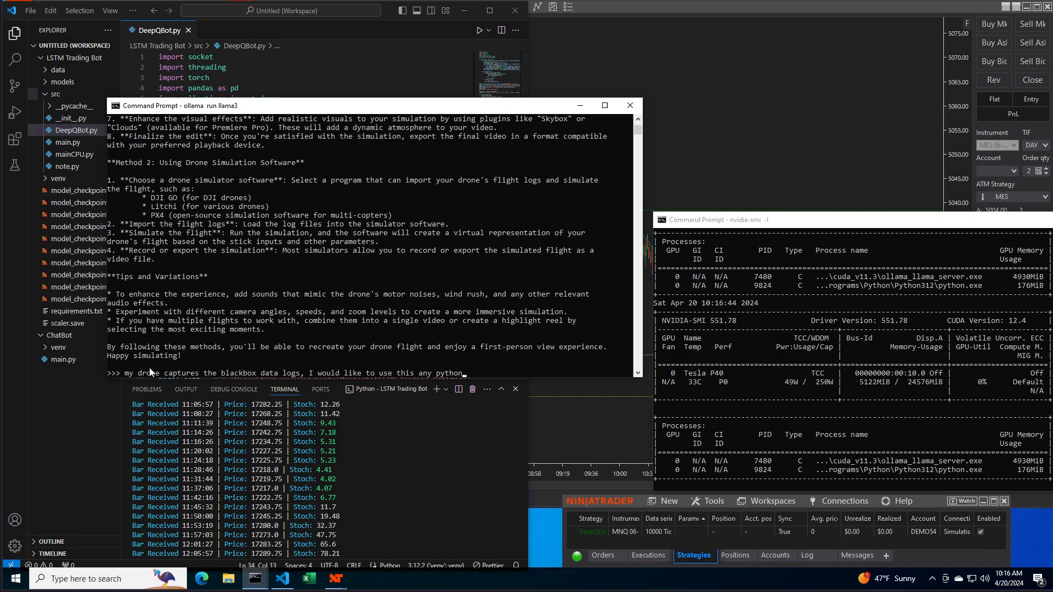
type("to t")
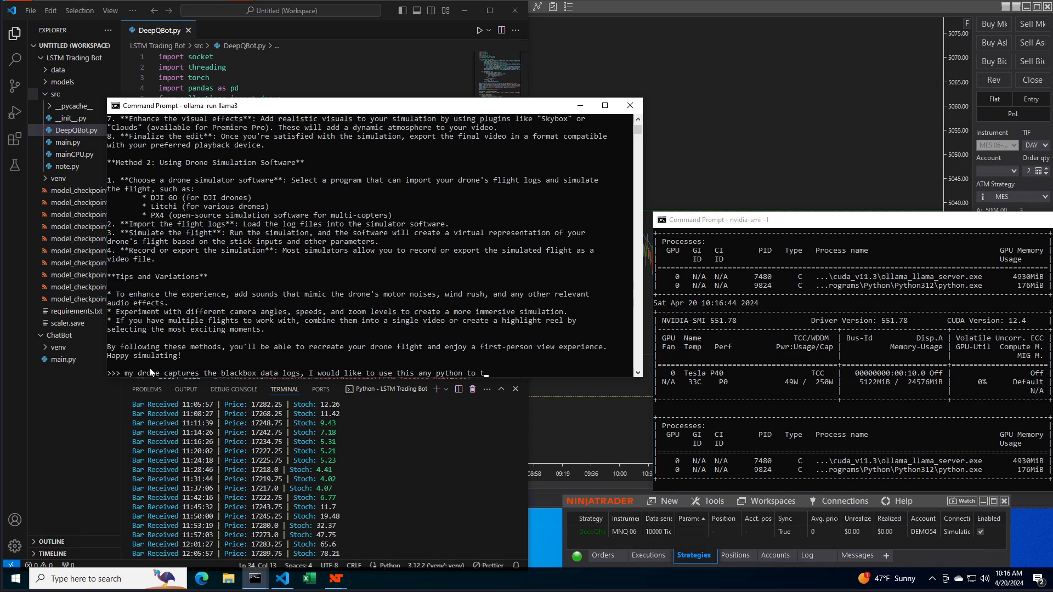
type("each my drone how to recreate the")
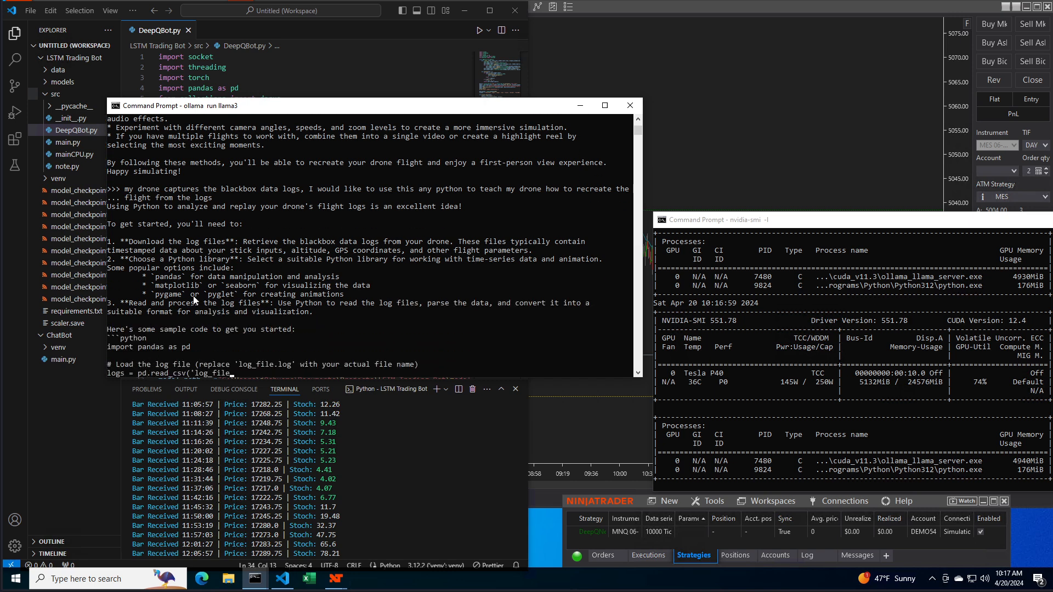
Scroll through the streamed pandas, matplotlib and pygame sample code to its closing remarks.
scroll("down", 3)
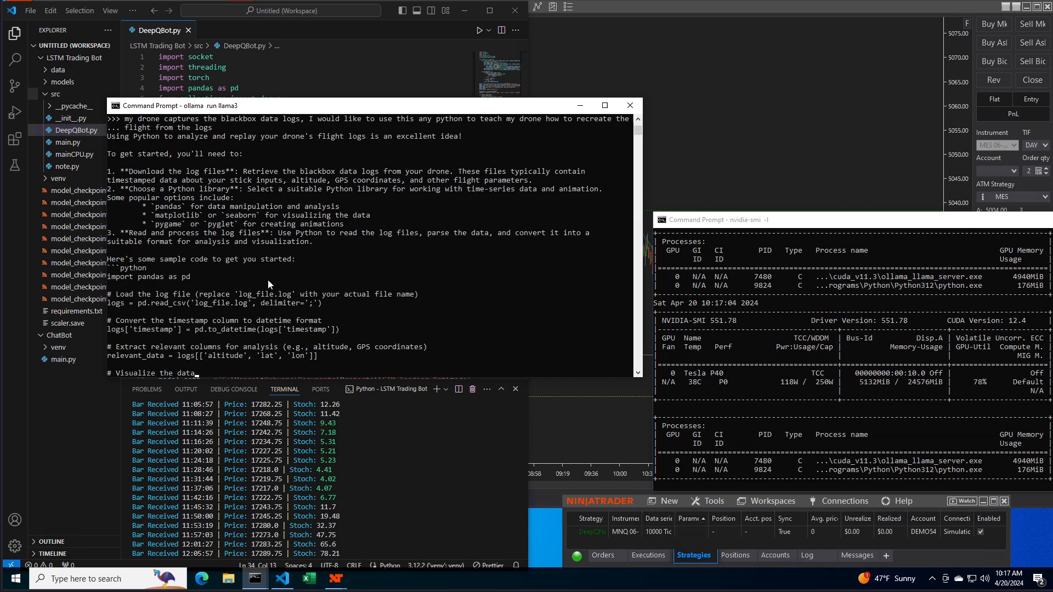
scroll("down", 3)
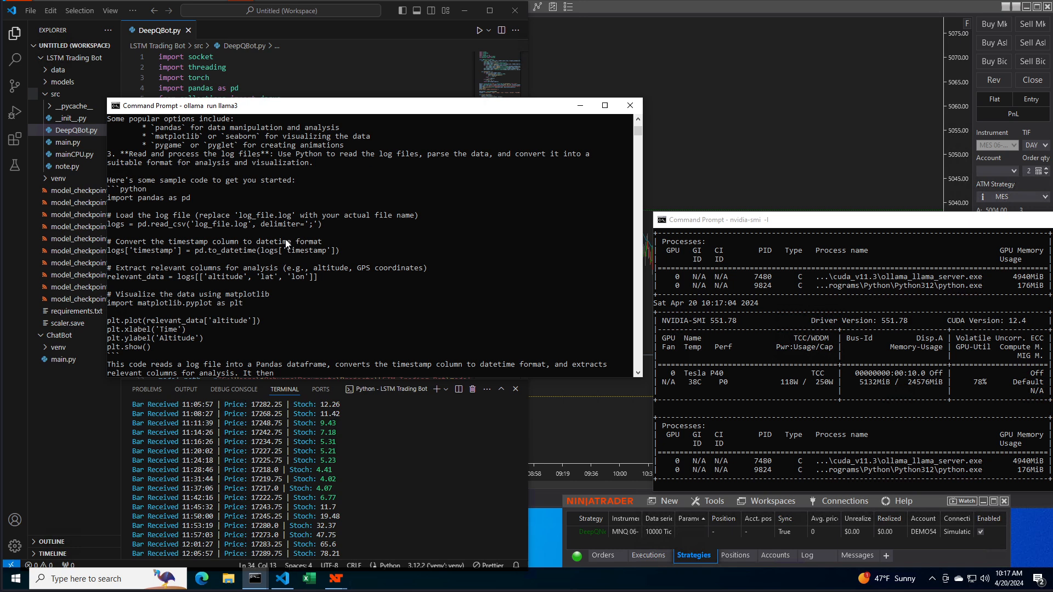
scroll("down", 3)
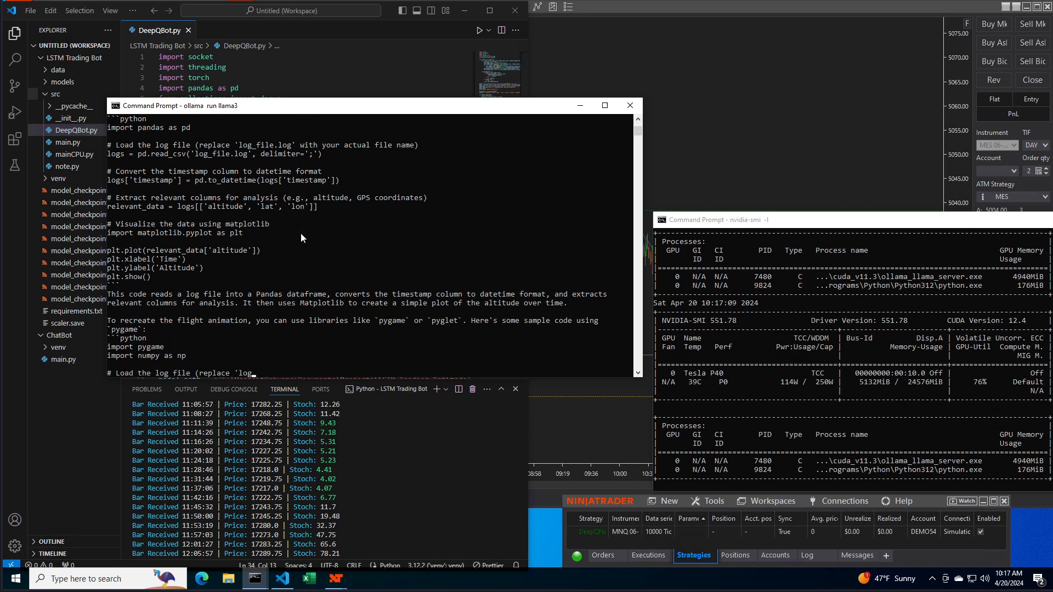
scroll("down", 3)
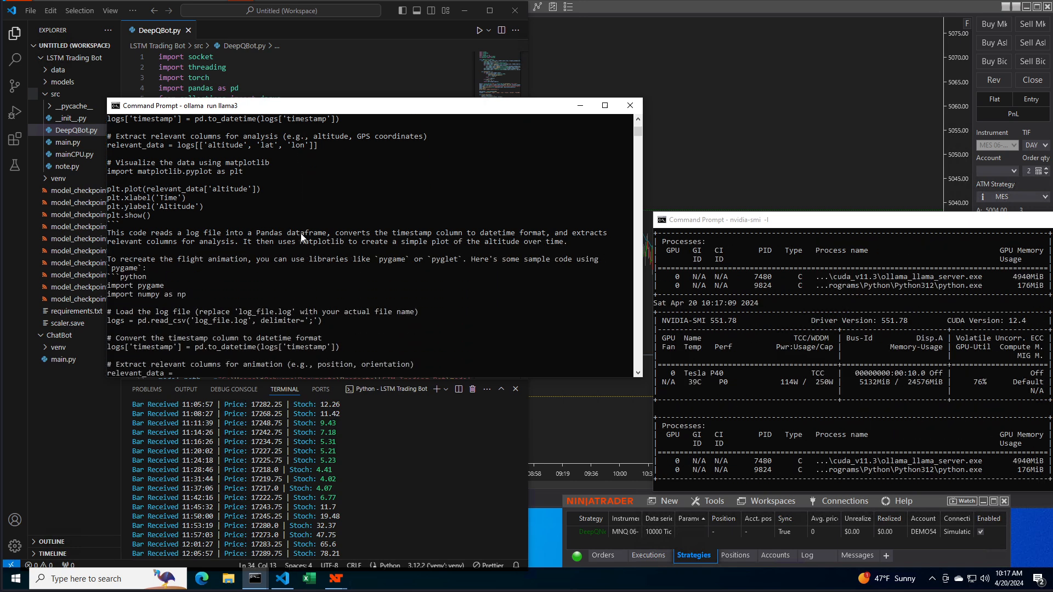
scroll("down", 3)
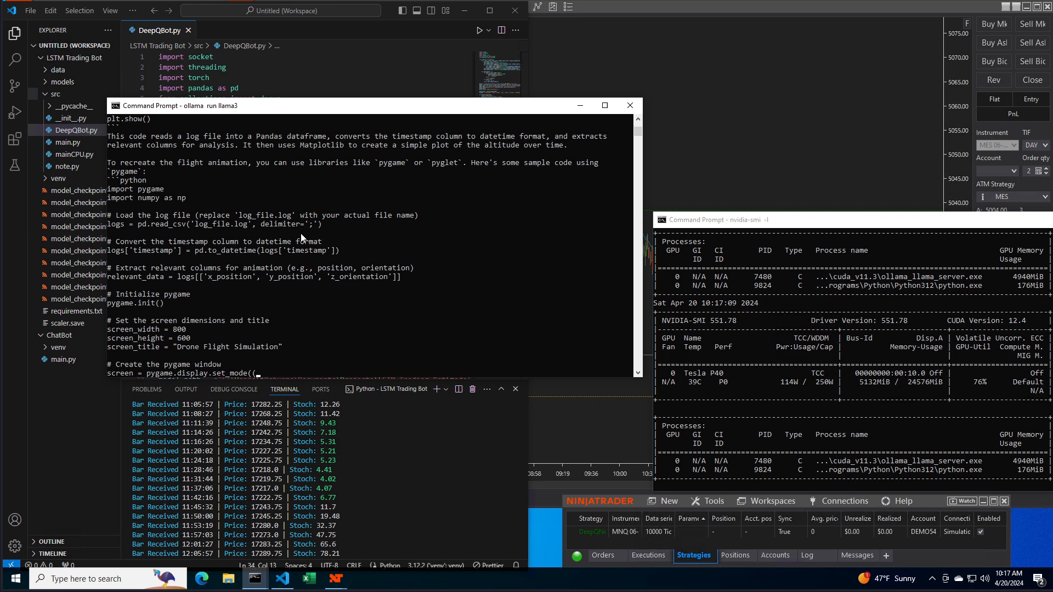
scroll("down", 3)
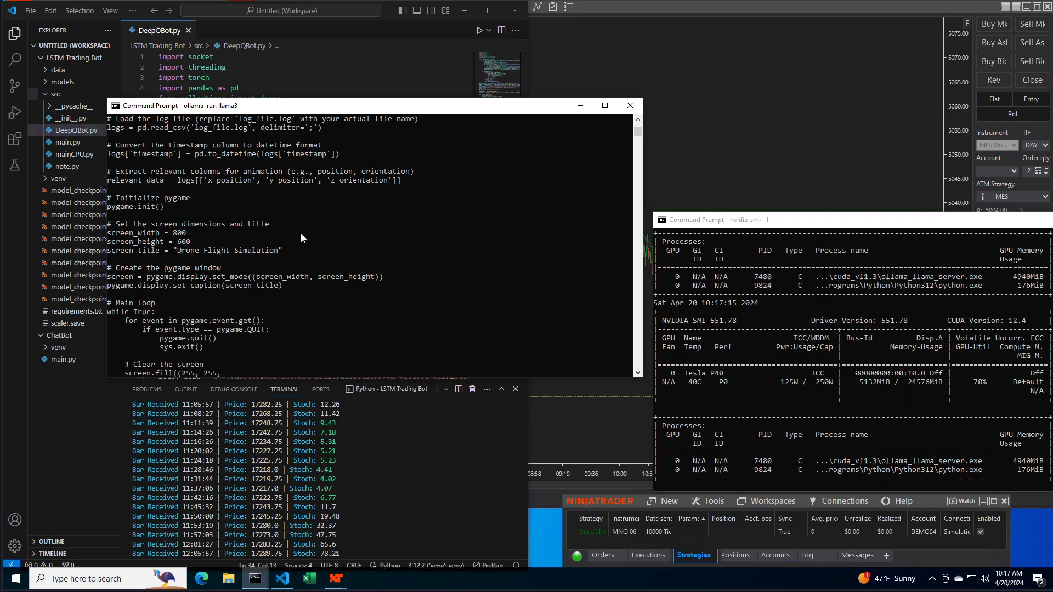
scroll("down", 3)
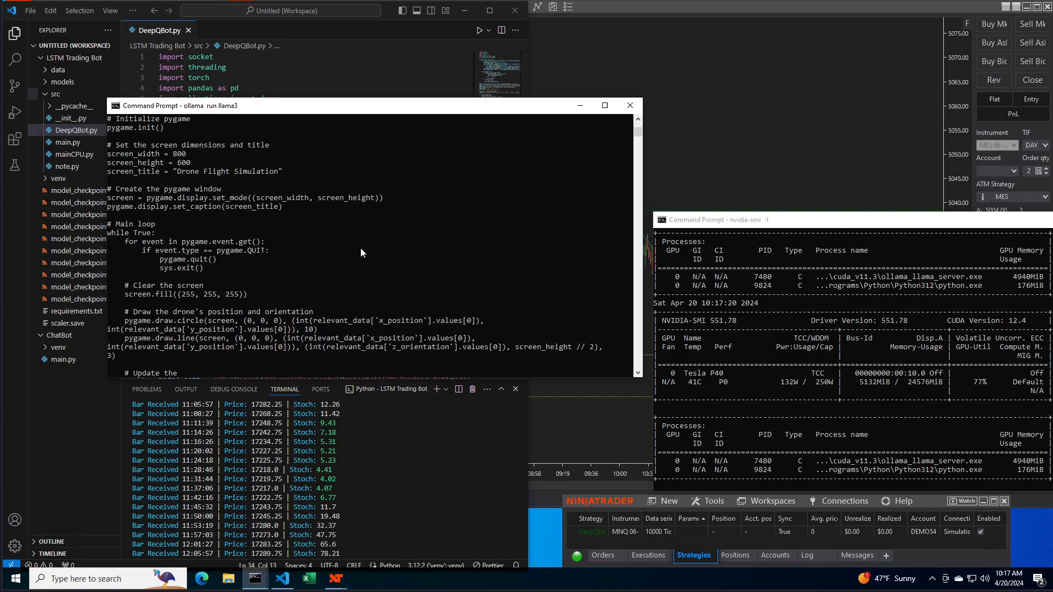
scroll("down", 3)
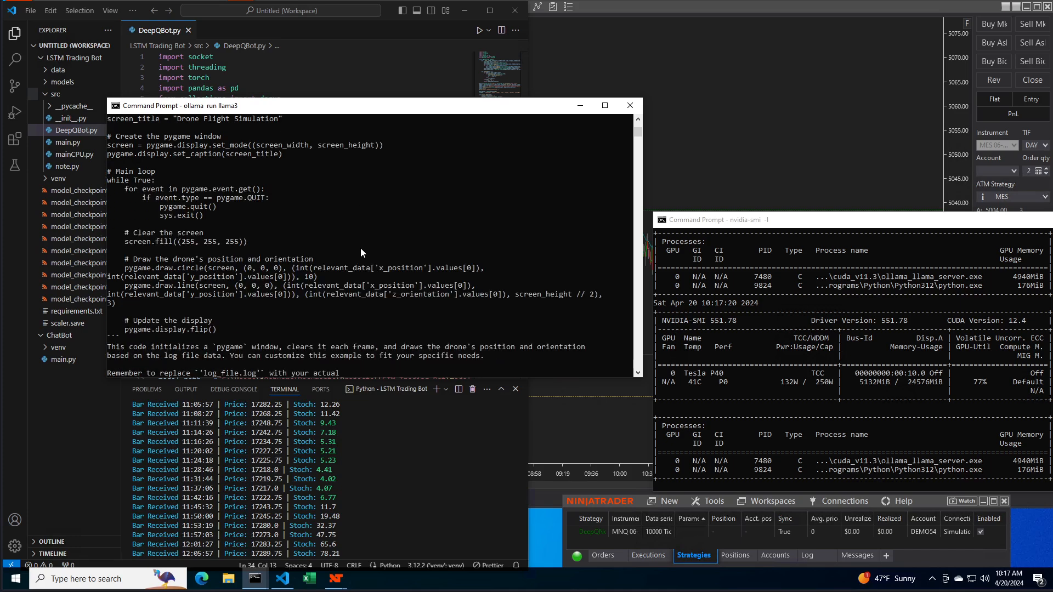
scroll("down", 3)
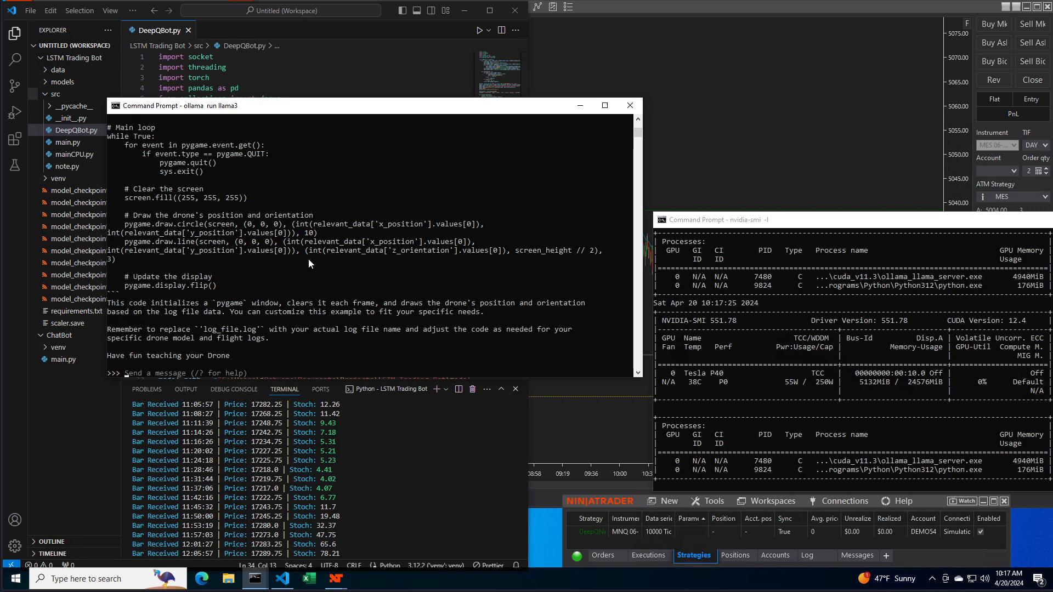
mouse_move(278, 350)
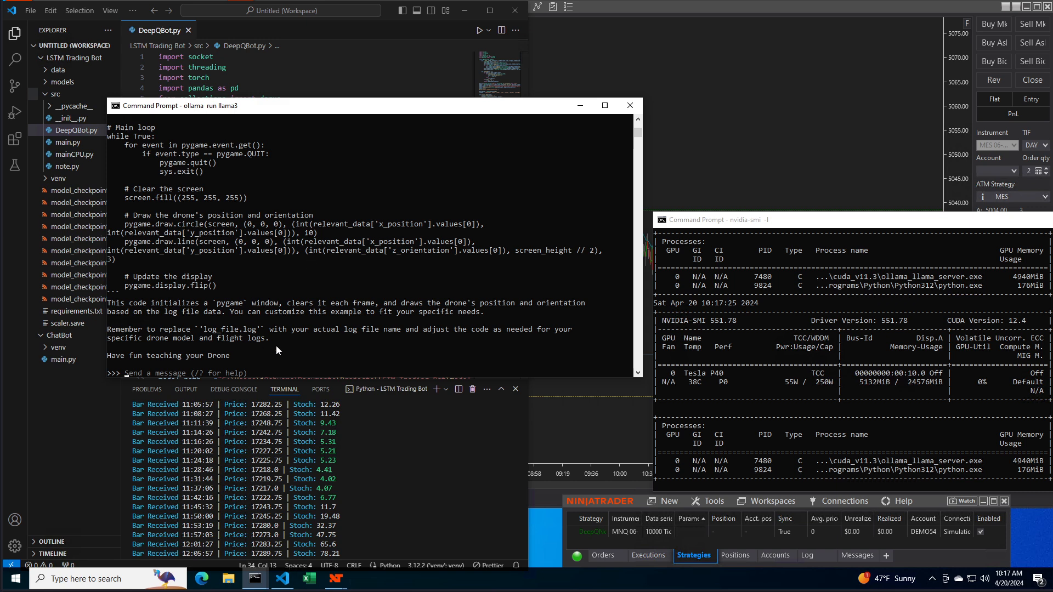
mouse_move(471, 330)
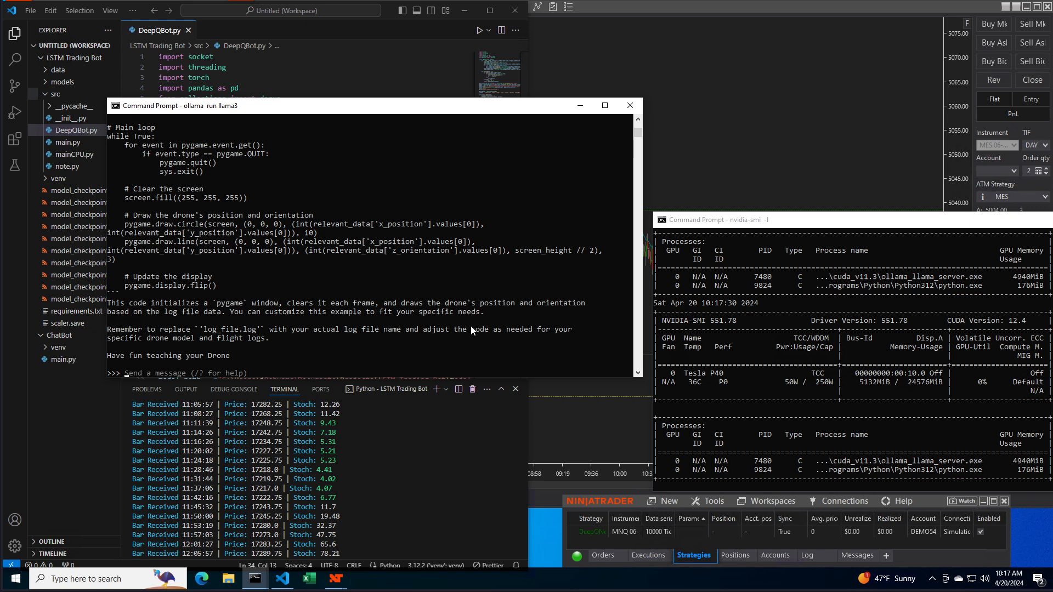